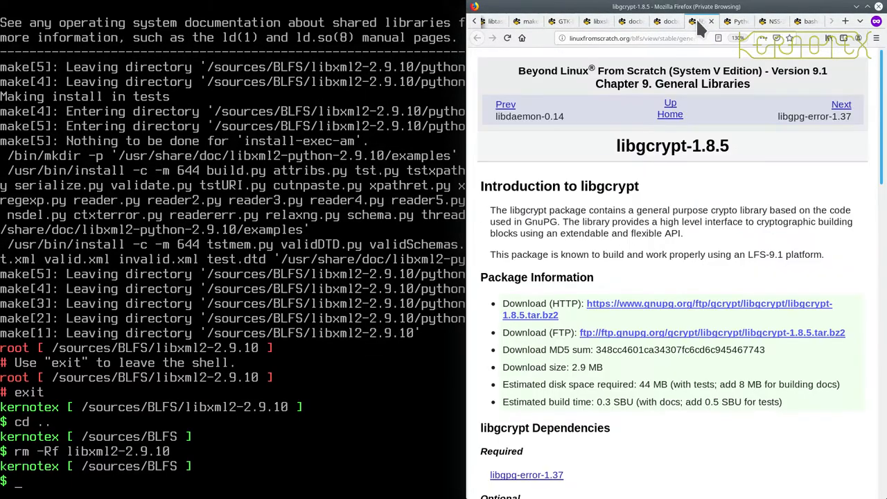
Switch Firefox to the Python Modules page and scroll to the libxml2-2.9.10 Python2 section
{"action": "scroll", "scroll_direction": "down", "scroll_amount": 3}
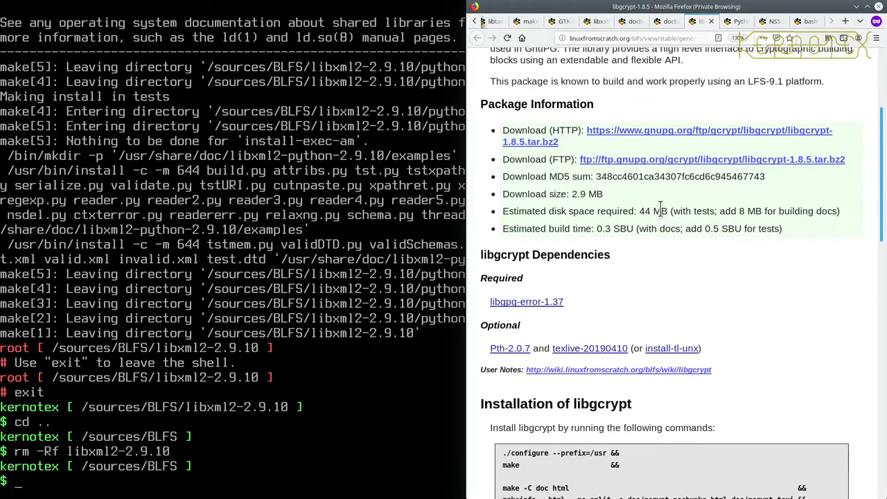
{"action": "left_click", "coordinate": [659, 20]}
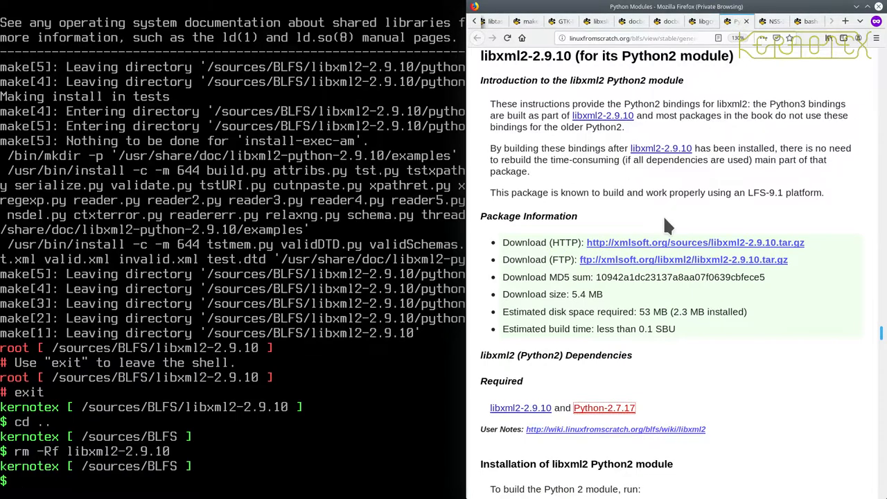
{"action": "scroll", "scroll_direction": "down", "scroll_amount": 3}
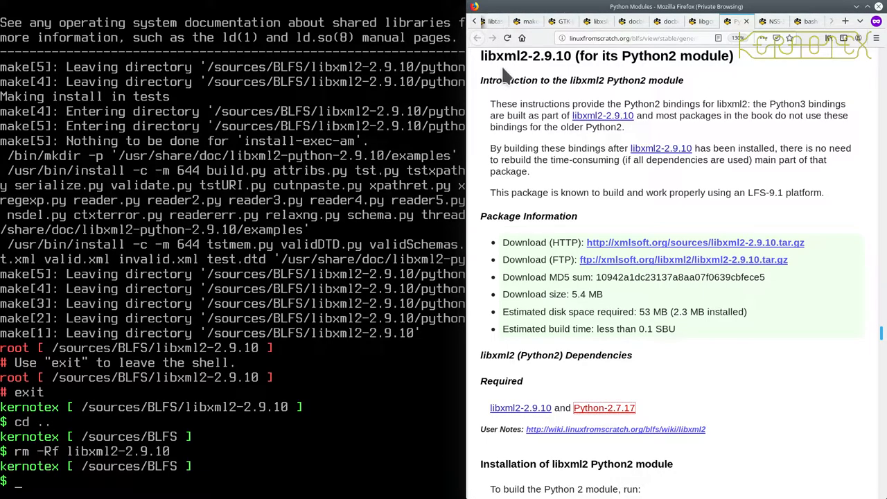
{"action": "mouse_move", "coordinate": [547, 188]}
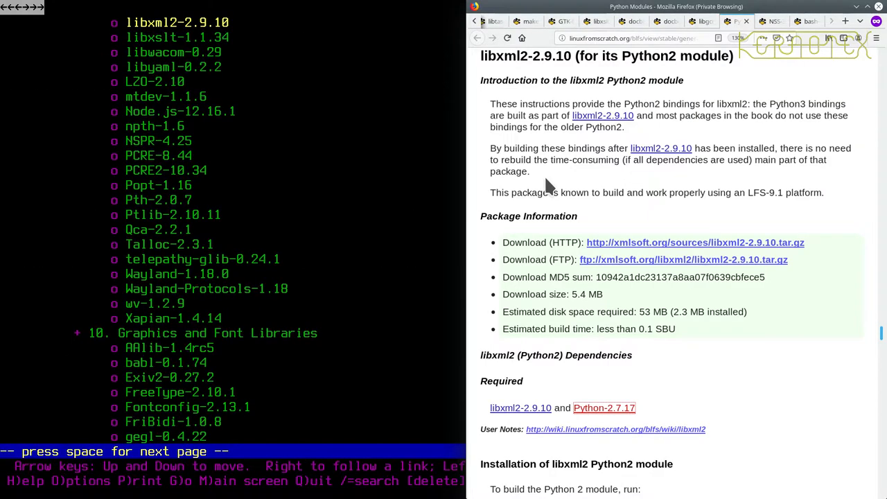
{"action": "mouse_move", "coordinate": [626, 193]}
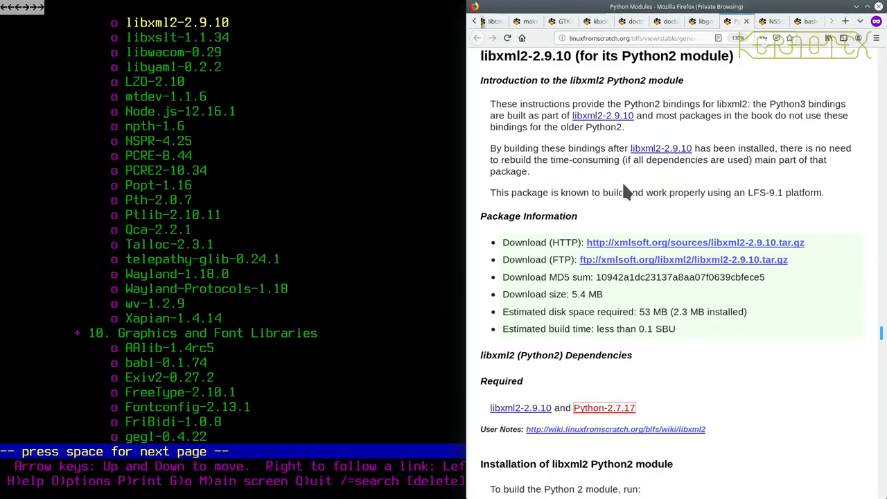
{"action": "mouse_move", "coordinate": [876, 256]}
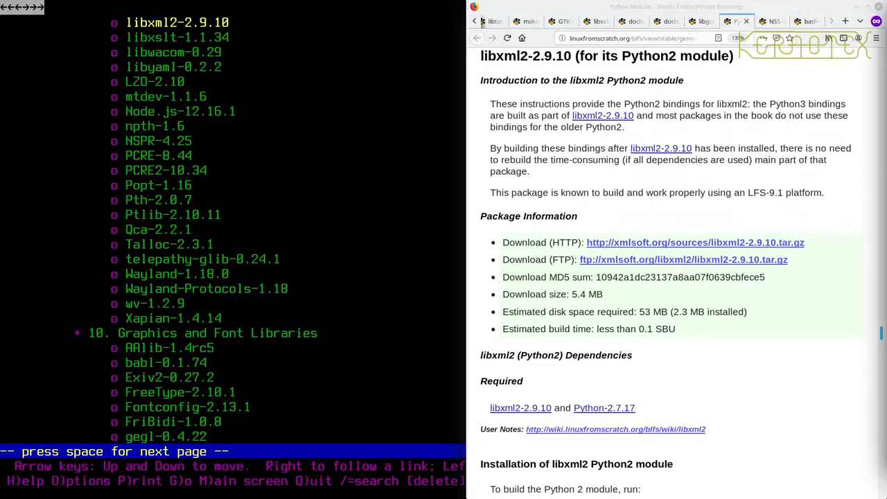
{"action": "mouse_move", "coordinate": [817, 284]}
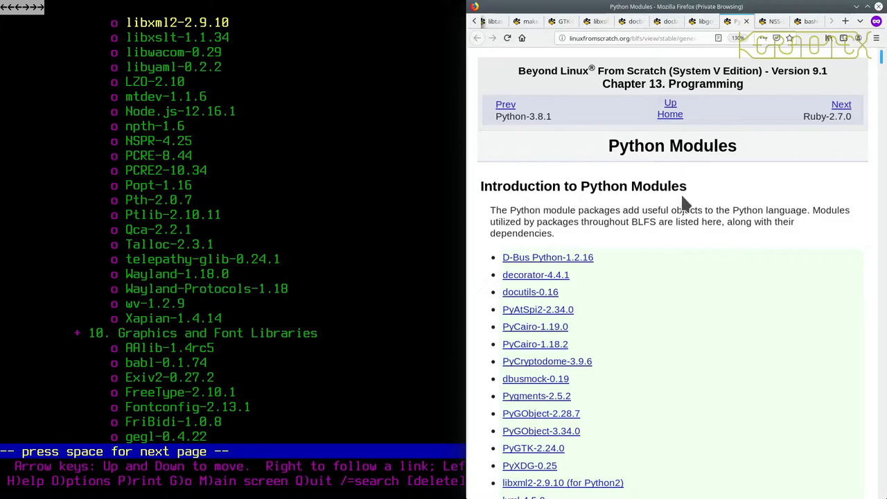
Scroll the Python Modules page to its introduction and list of module links
{"action": "scroll", "scroll_direction": "down", "scroll_amount": 3}
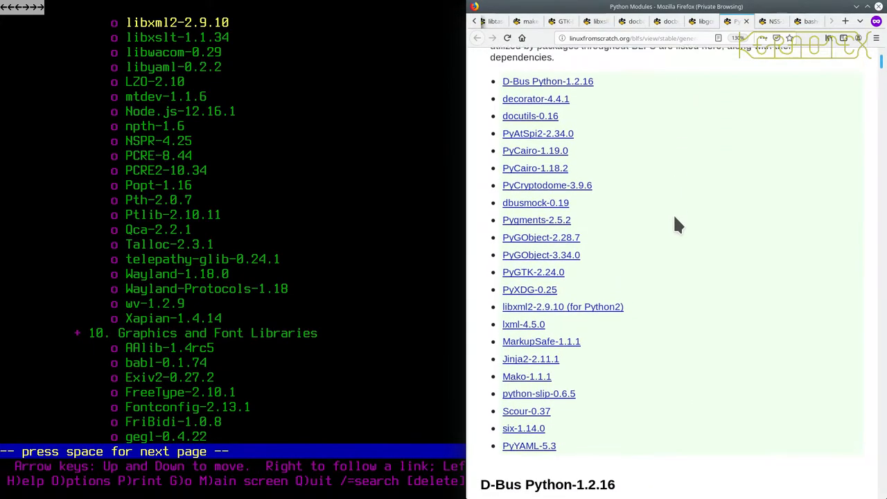
{"action": "scroll", "scroll_direction": "down", "scroll_amount": 3}
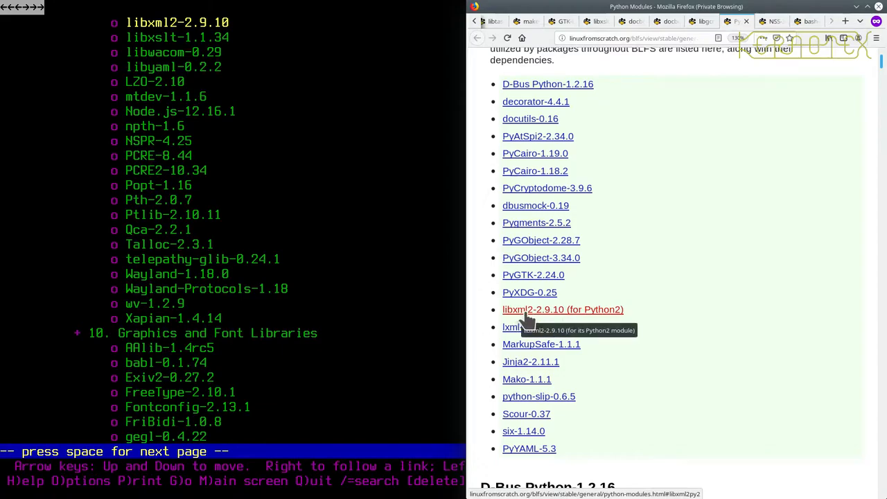
{"action": "mouse_move", "coordinate": [548, 318]}
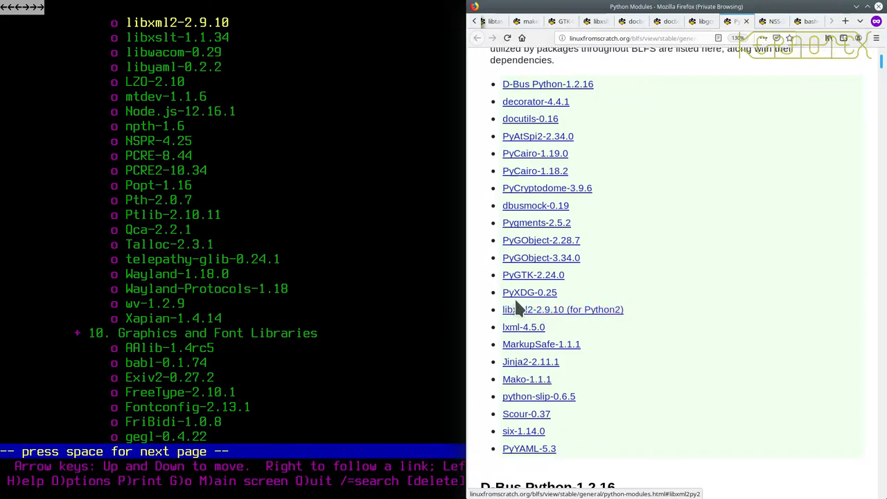
Search the Lynx page for 'pyth' and follow the libxml2-2.9.10 (for Python2) link
{"action": "key", "text": "/"}
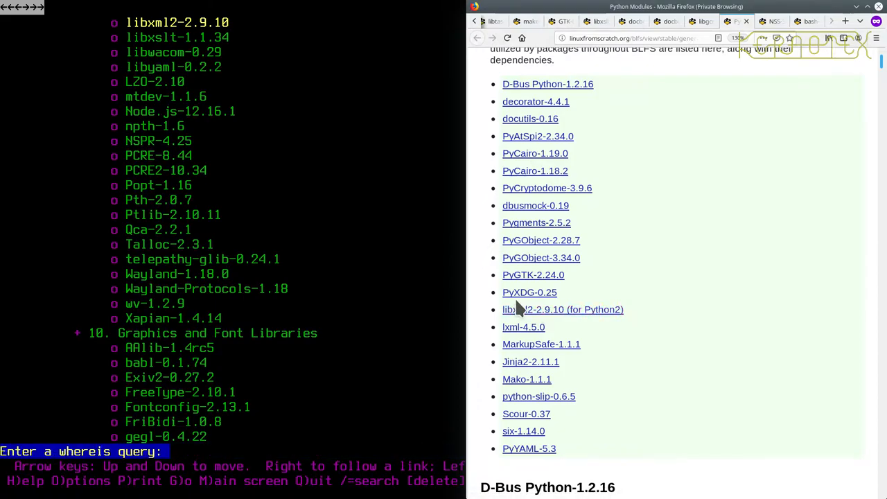
{"action": "type", "text": "puth"}
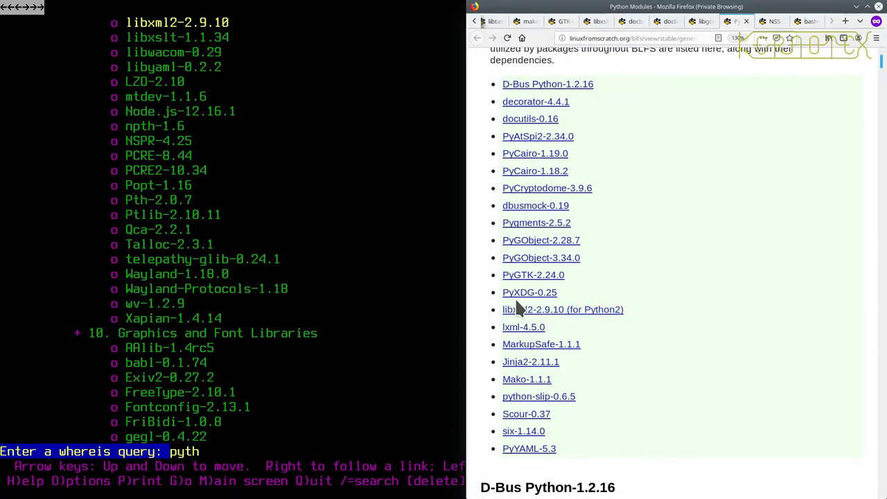
{"action": "key", "text": "Return"}
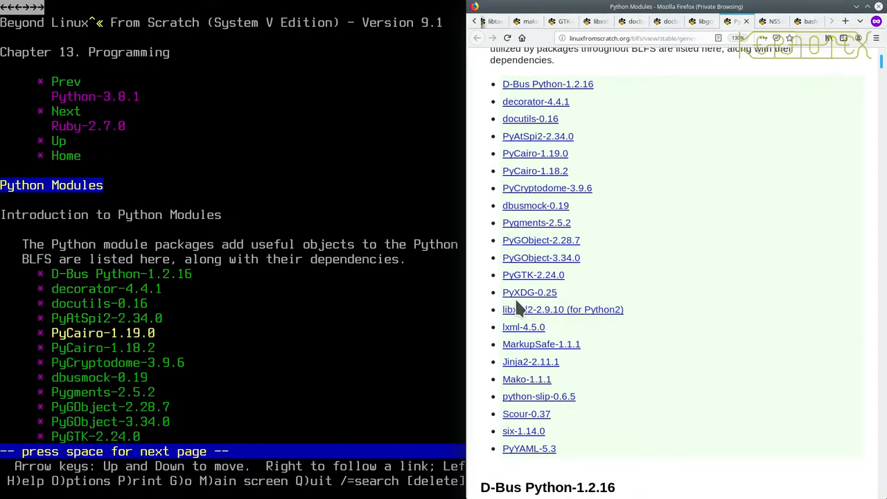
{"action": "key", "text": "space"}
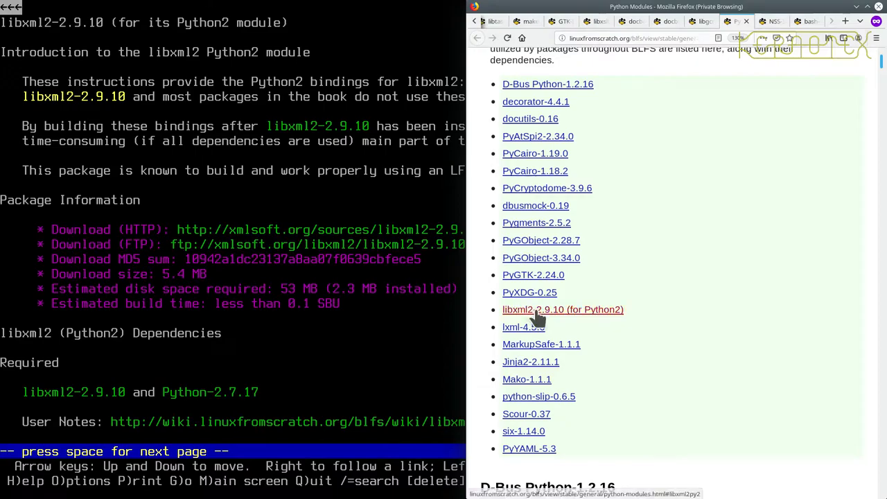
{"action": "left_click", "coordinate": [563, 309]}
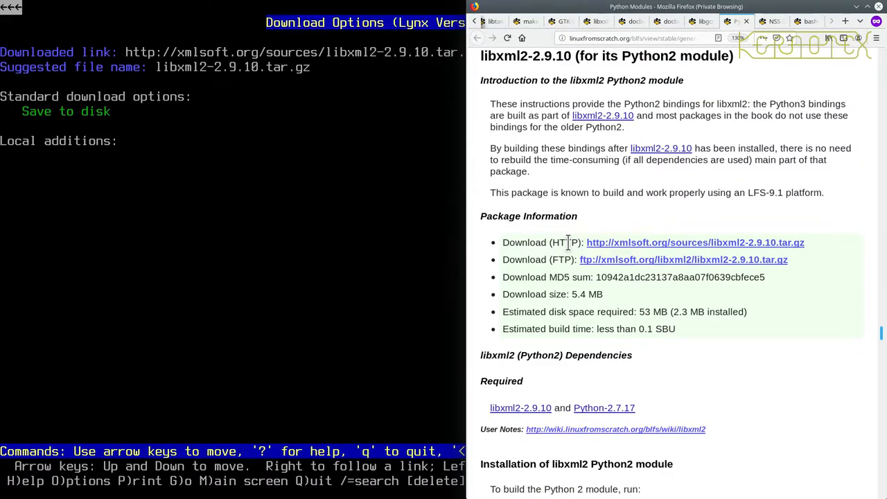
Scroll through the libxml2 Python2 page's download links and build commands in Lynx
{"action": "scroll", "scroll_direction": "down", "scroll_amount": 3}
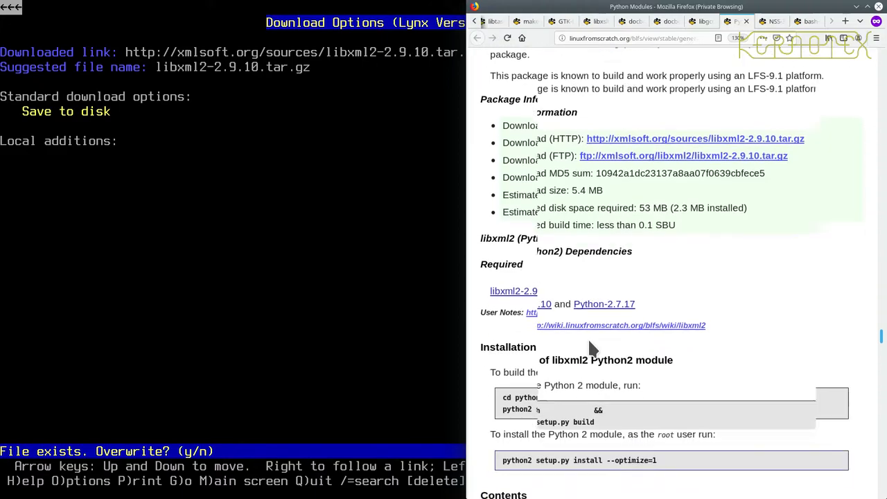
{"action": "scroll", "scroll_direction": "down", "scroll_amount": 3}
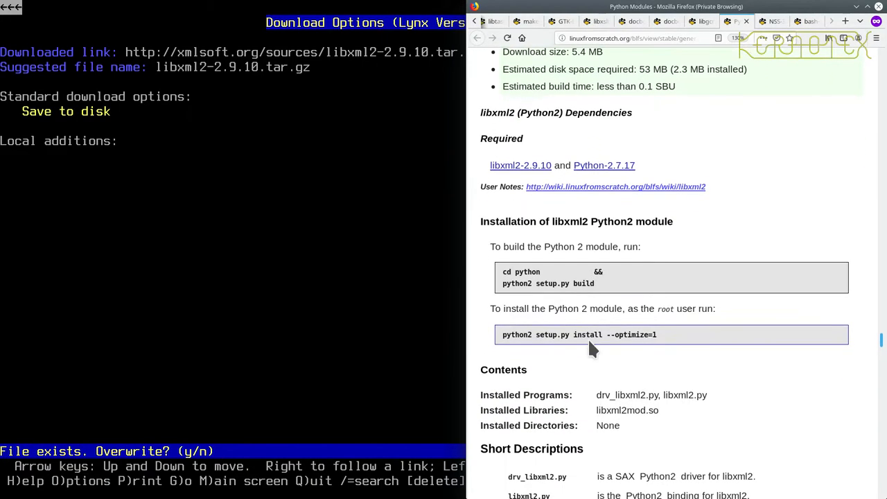
{"action": "scroll", "scroll_direction": "down", "scroll_amount": 3}
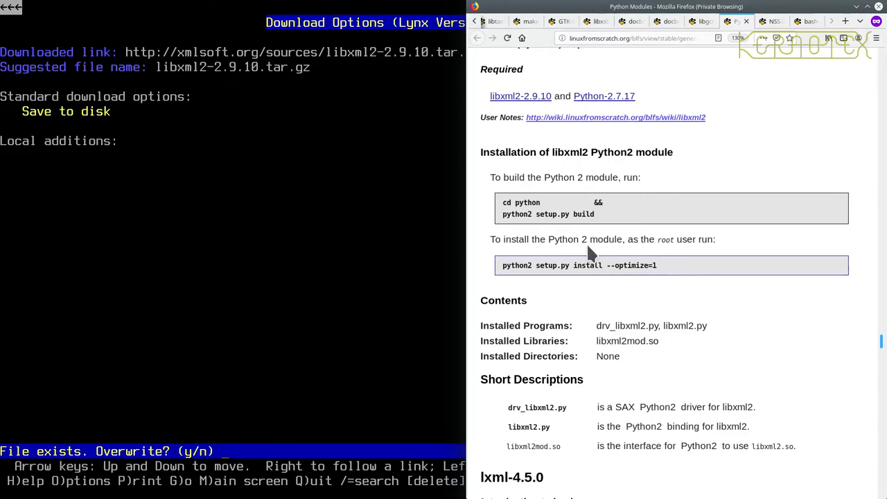
{"action": "scroll", "scroll_direction": "up", "scroll_amount": 3}
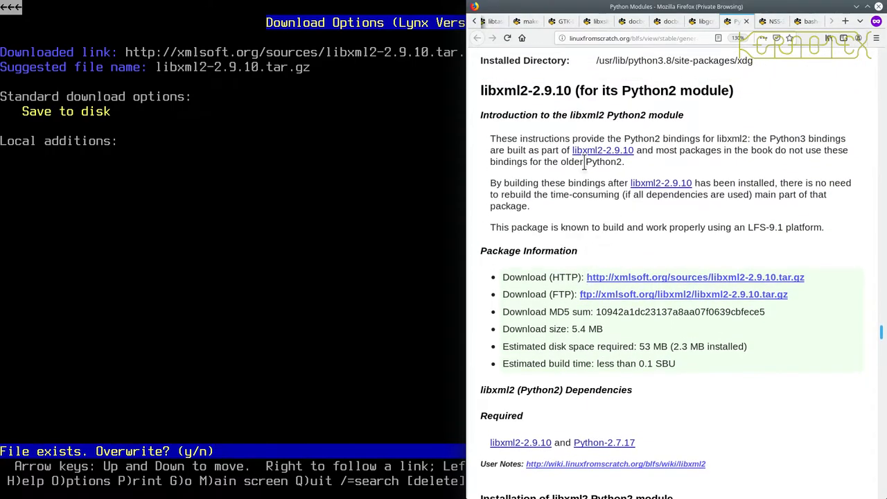
{"action": "mouse_move", "coordinate": [719, 169]}
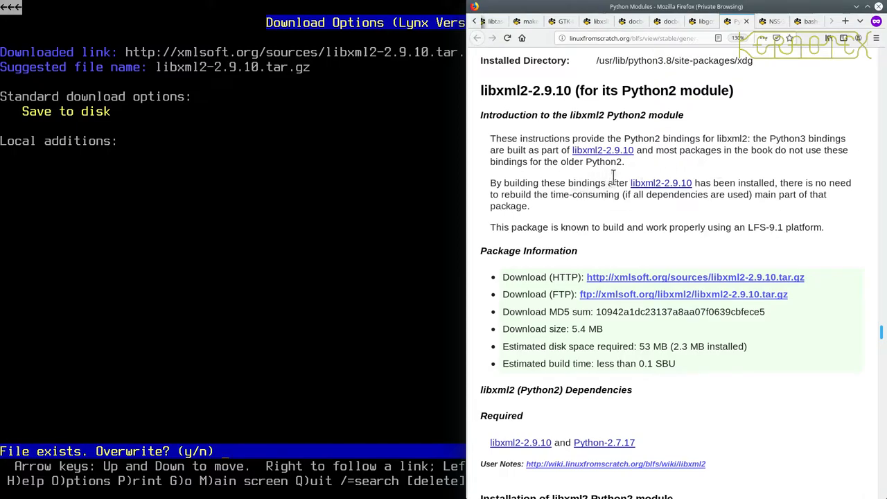
{"action": "mouse_move", "coordinate": [617, 228]}
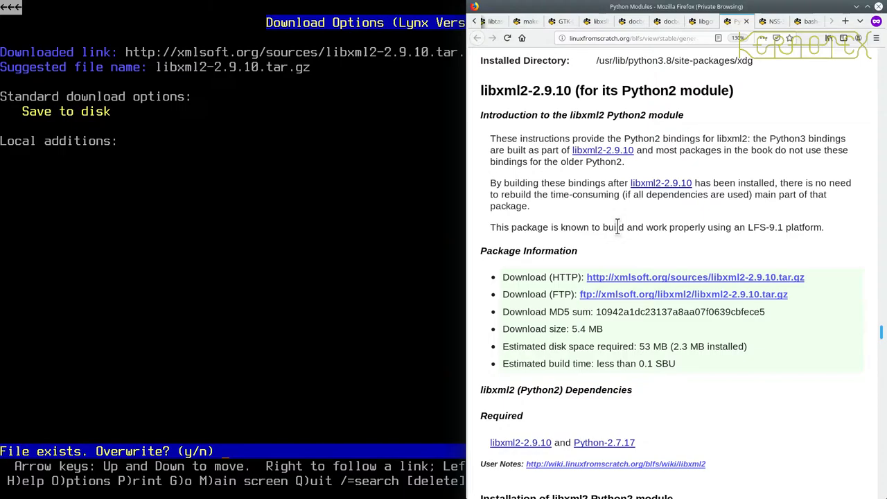
{"action": "mouse_move", "coordinate": [617, 277]}
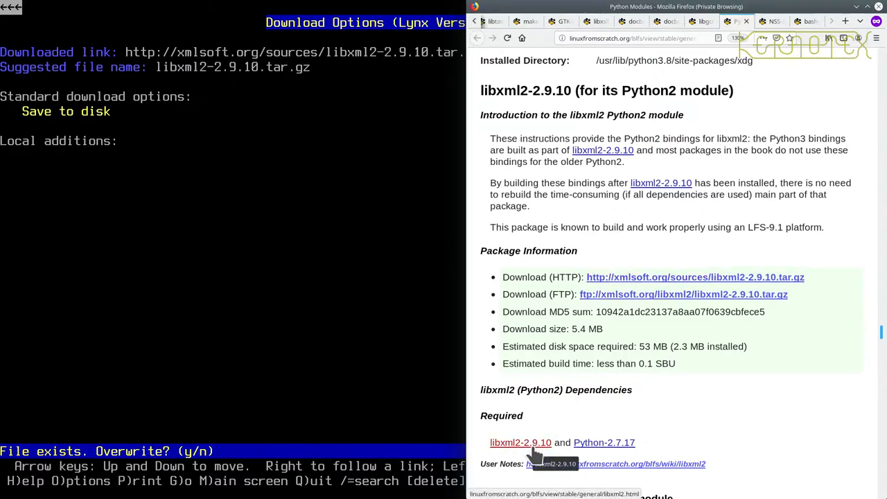
{"action": "right_click", "coordinate": [522, 443]}
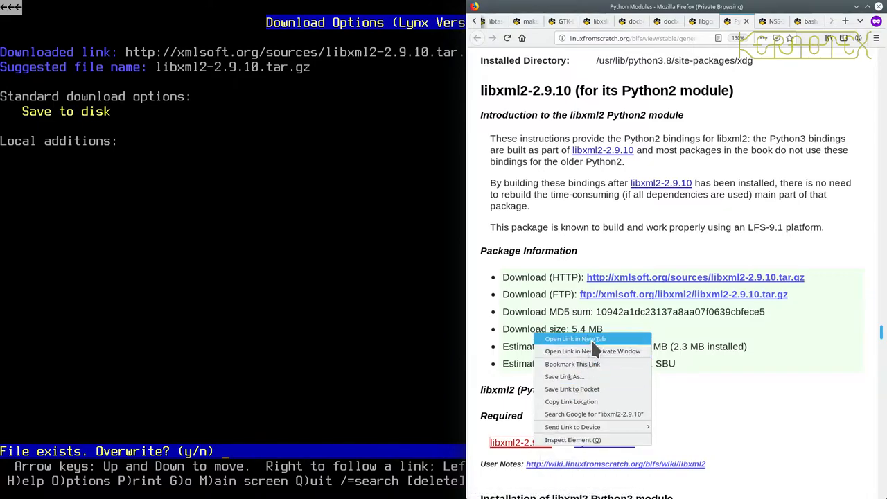
{"action": "left_click", "coordinate": [574, 338]}
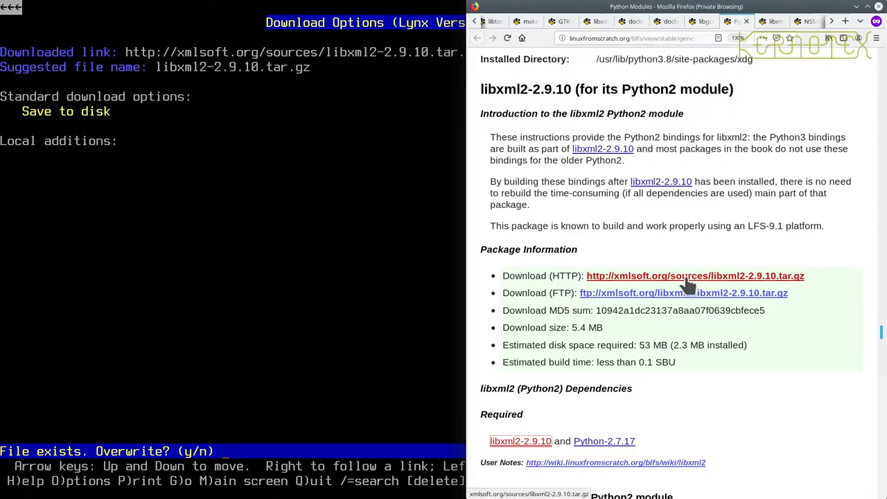
{"action": "scroll", "scroll_direction": "down", "scroll_amount": 3}
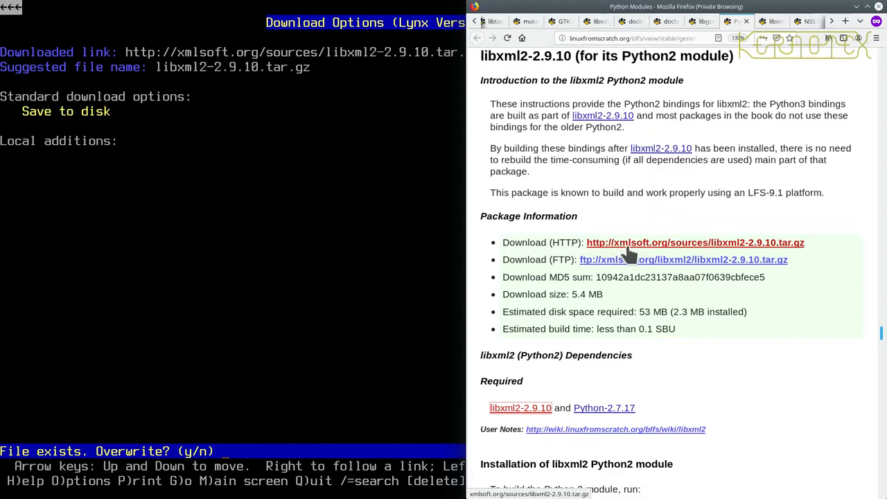
{"action": "mouse_move", "coordinate": [714, 250]}
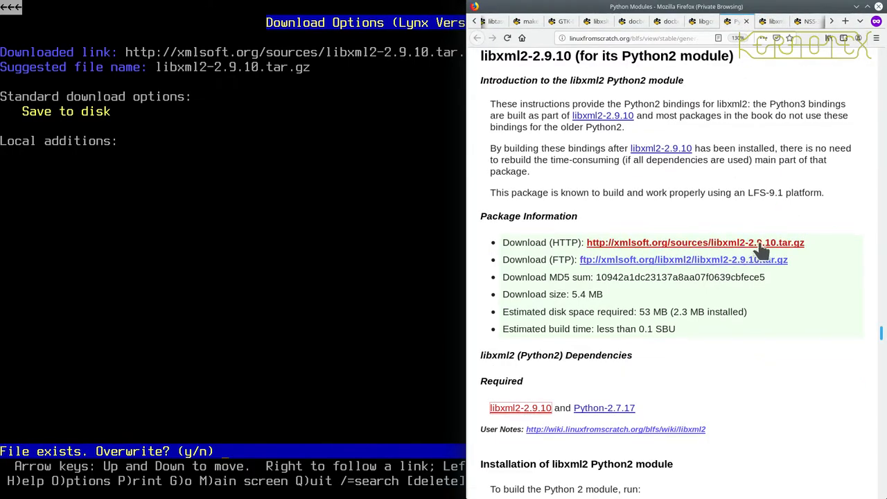
{"action": "mouse_move", "coordinate": [477, 250]}
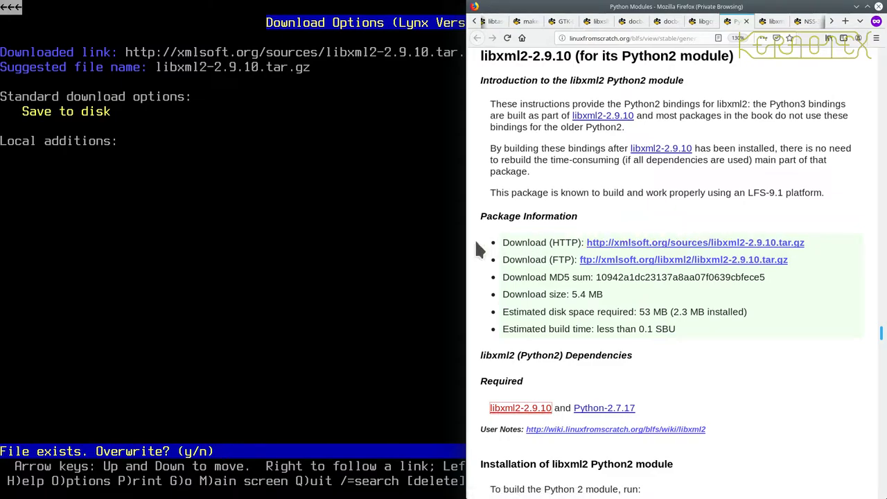
{"action": "mouse_move", "coordinate": [413, 275]}
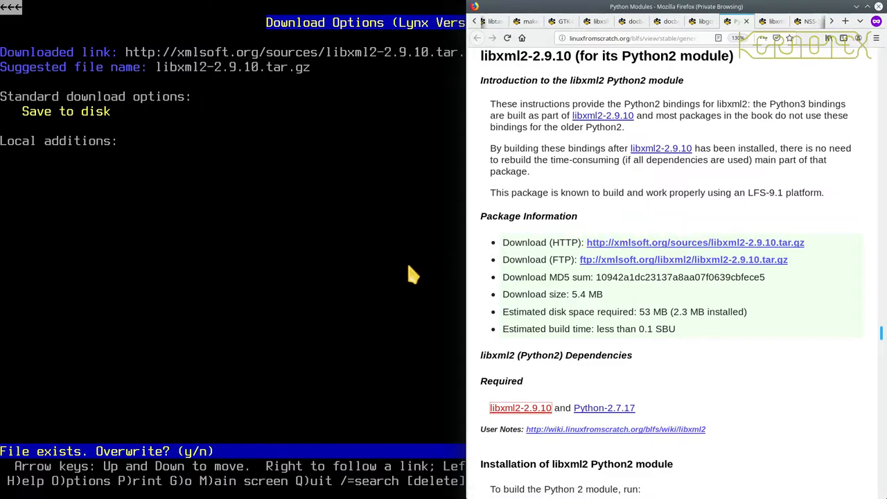
Decline overwriting the existing tarball, cancel the save, and page on to the Installation instructions
{"action": "key", "text": "n"}
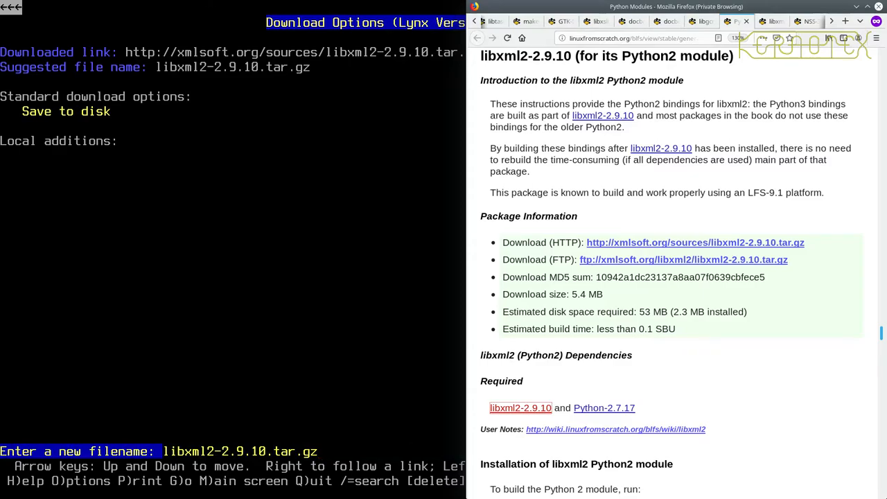
{"action": "key", "text": "BackSpace"}
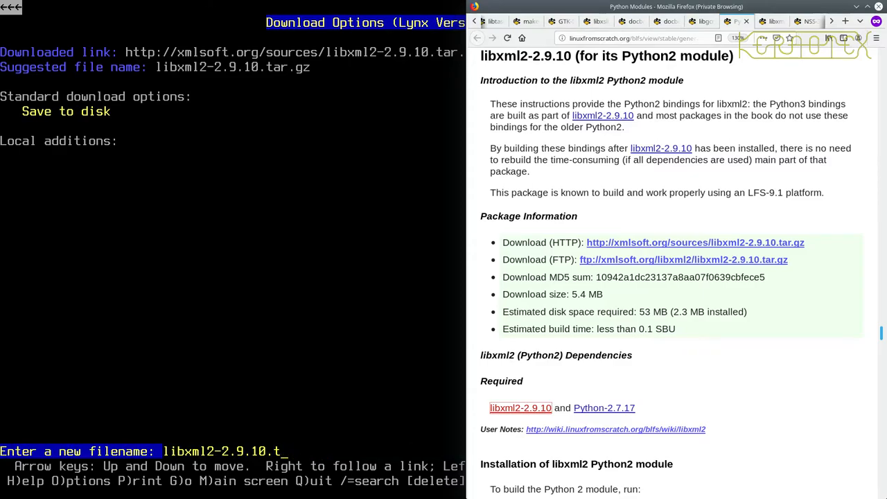
{"action": "key", "text": "Escape"}
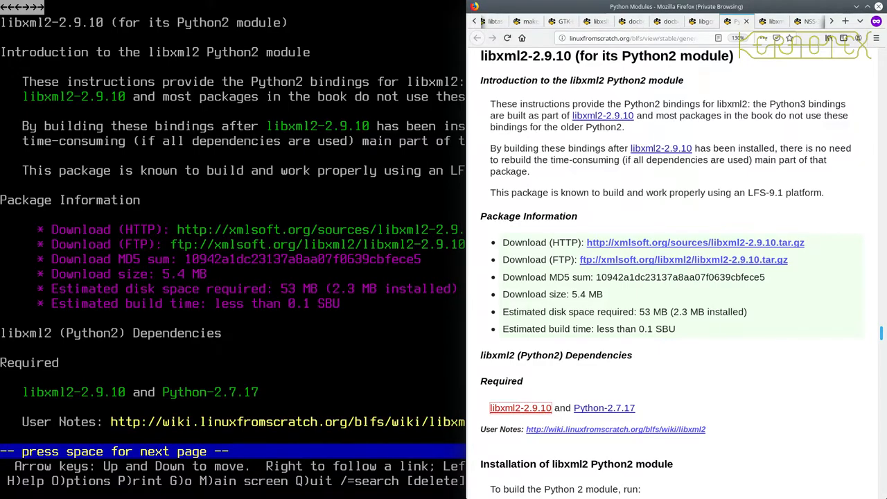
{"action": "key", "text": "space"}
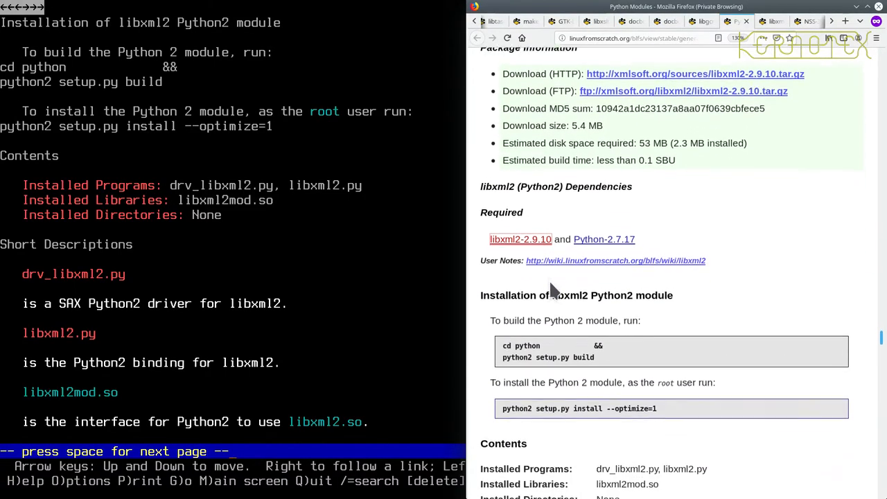
{"action": "scroll", "scroll_direction": "down", "scroll_amount": 3}
{"action": "type", "text": "tar"}
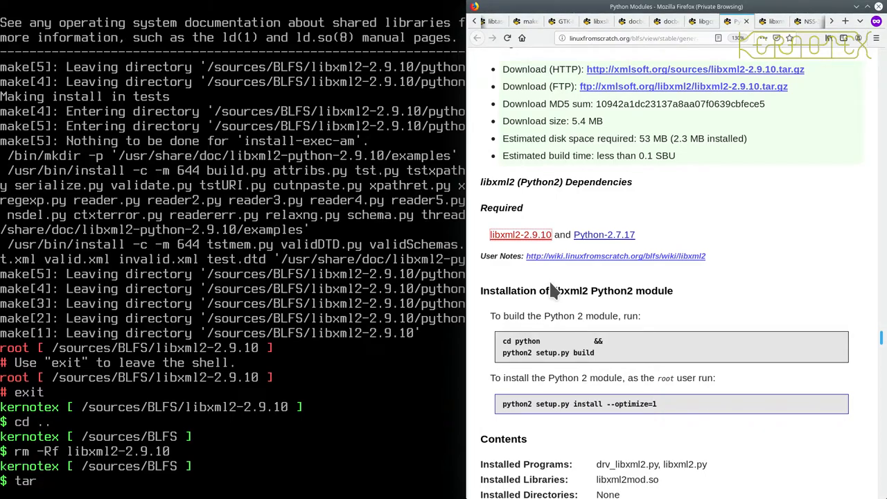
Extract libxml2-2.9.10 with tar -xvf, enter its python directory and run python2 setup.py build
{"action": "type", "text": "-xvf"}
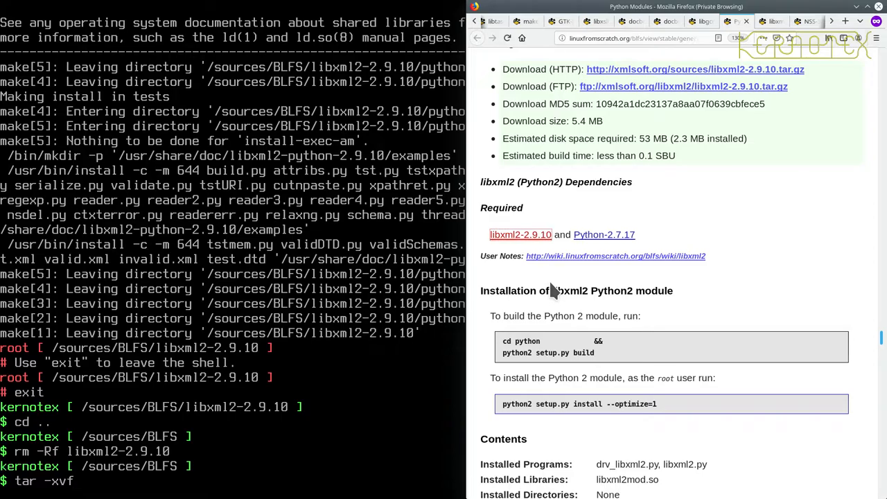
{"action": "type", "text": "libxml"}
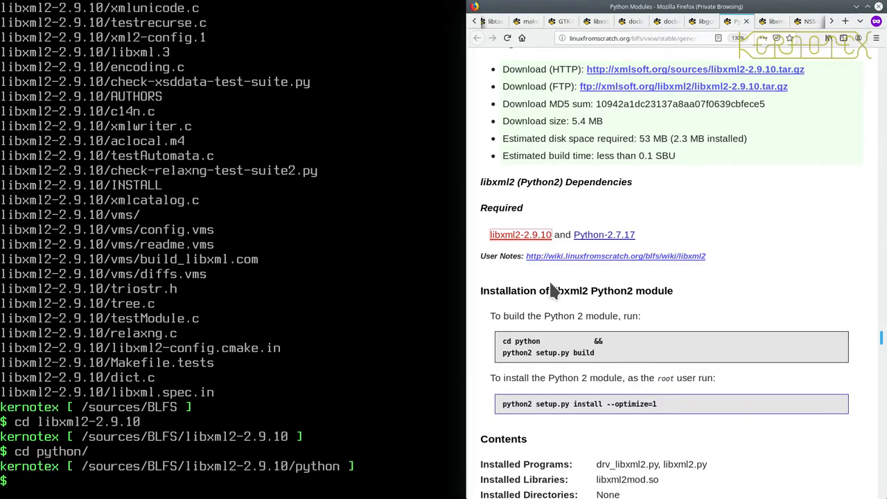
{"action": "type", "text": "python2"}
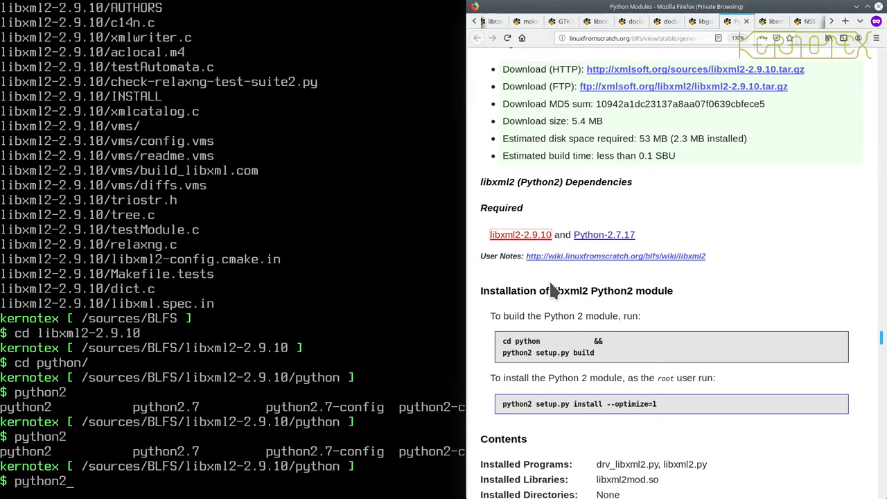
{"action": "type", "text": "setup.py"}
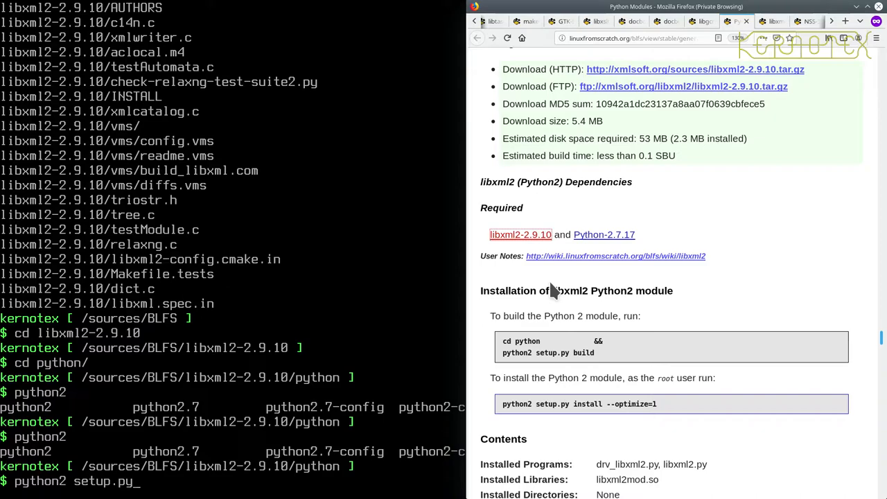
{"action": "type", "text": "build"}
{"action": "type", "text": "python2 setup.py install --optimize=1"}
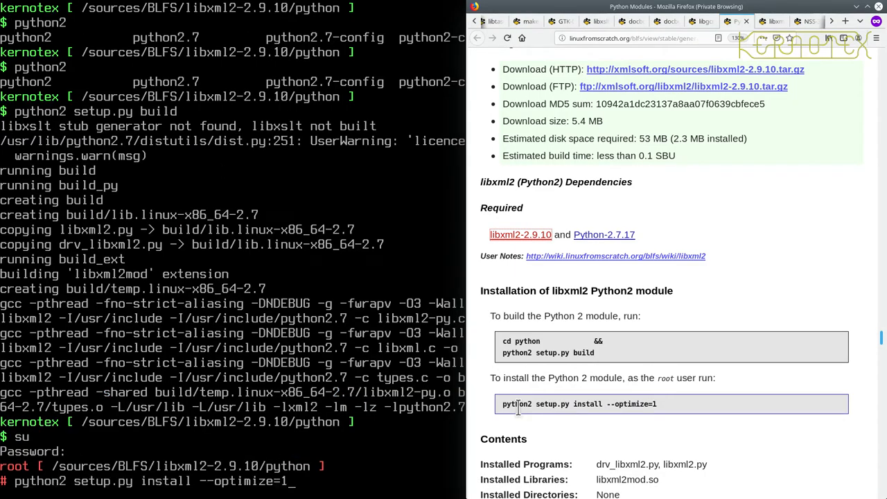
Run python2 setup.py install --optimize=1 as root, return with cd ../.. and prepare rm -Rf libxml2-2.9.10
{"action": "key", "text": "Return"}
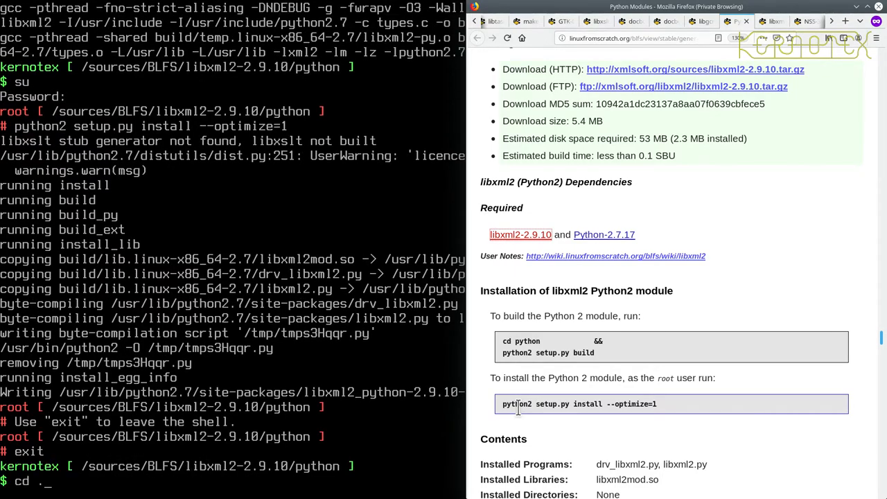
{"action": "type", "text": "cd ../.."}
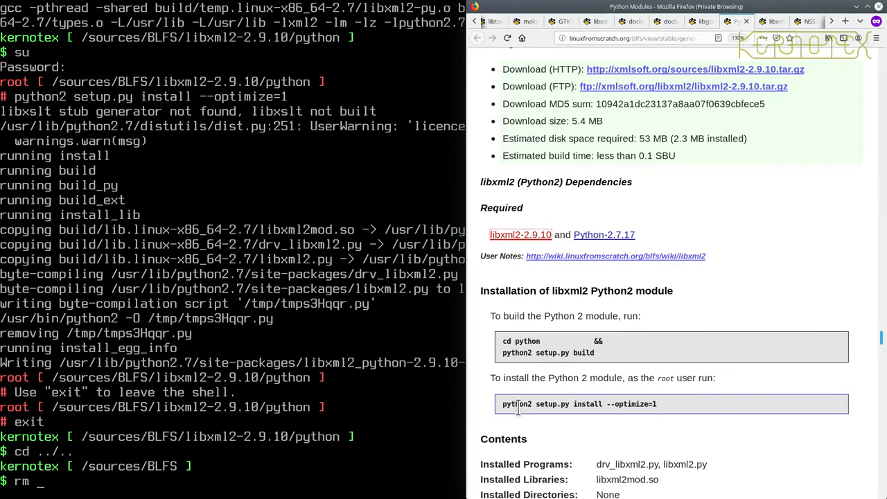
{"action": "type", "text": "-Rf libxml2-2.9.10"}
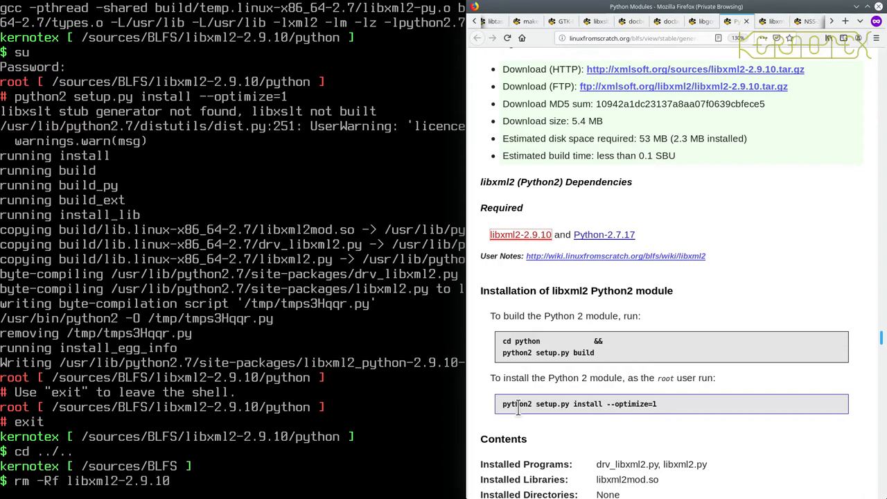